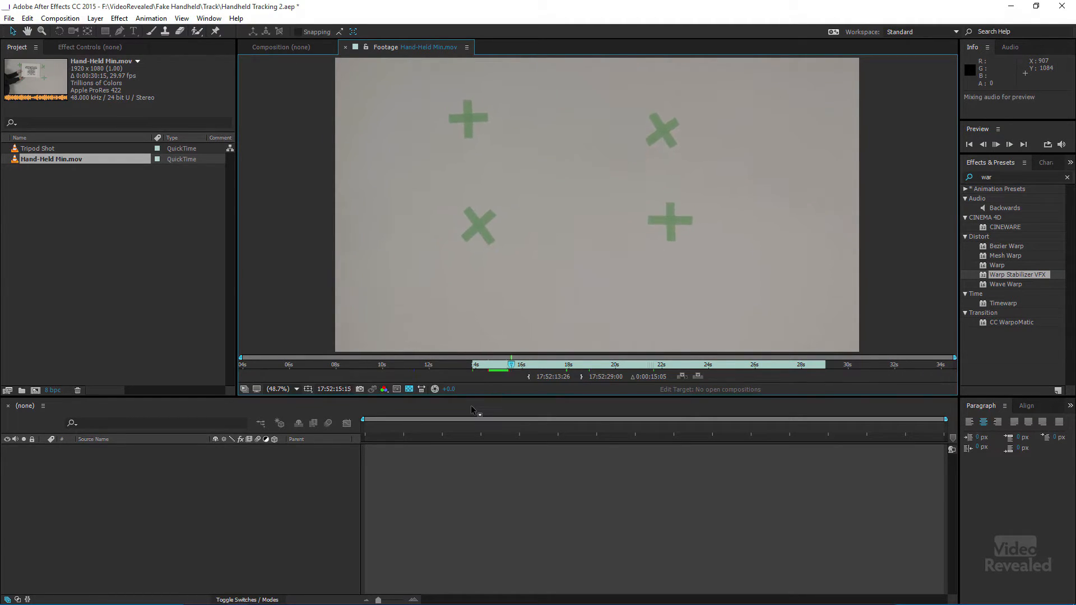
Step: Close the Footage viewer after reviewing the handheld and tripod clips
click(1008, 144)
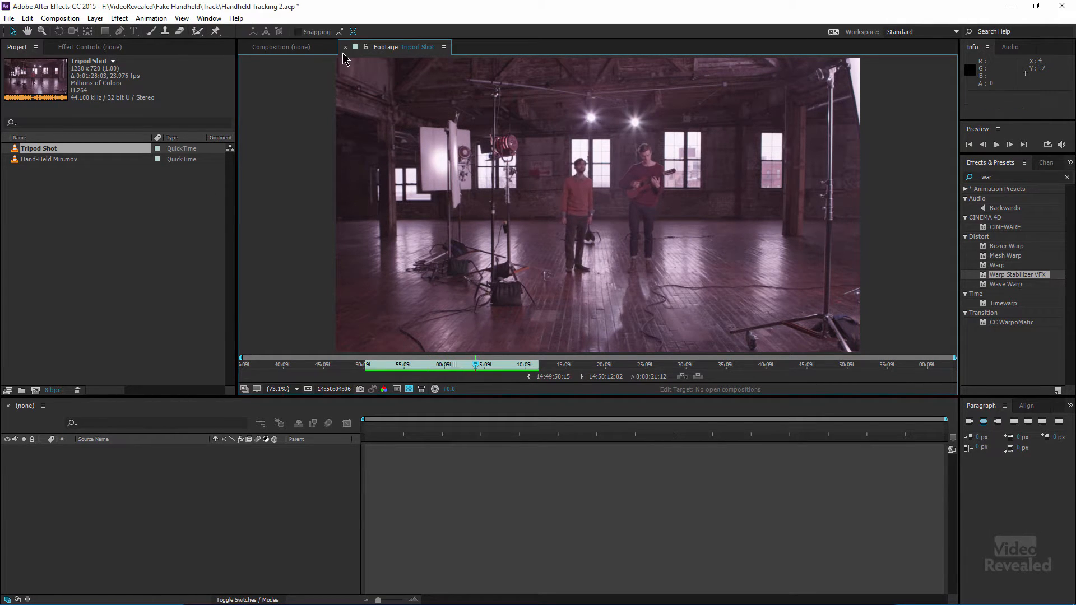
mouse_move(346, 47)
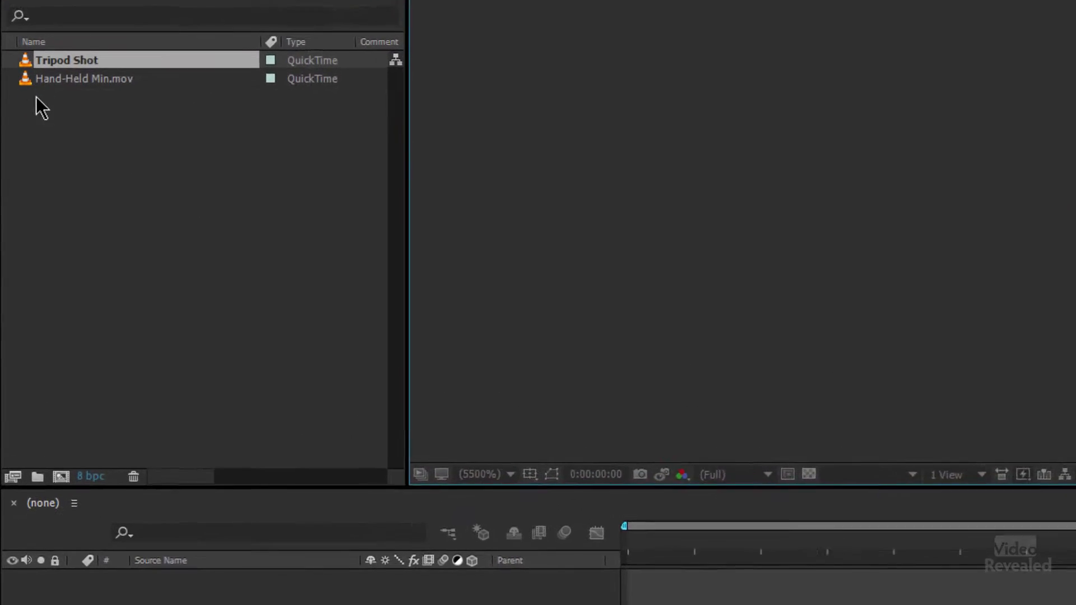
Step: Build a composition from Hand-Held Min.mov and apply Warp Stabilizer VFX so it begins analyzing
click(82, 79)
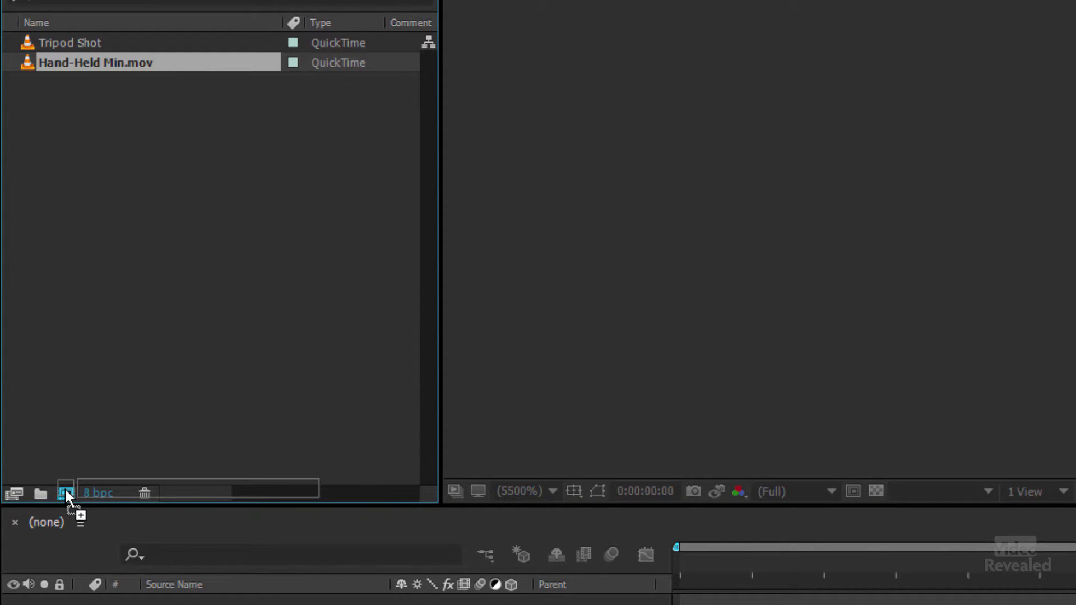
double_click(97, 62)
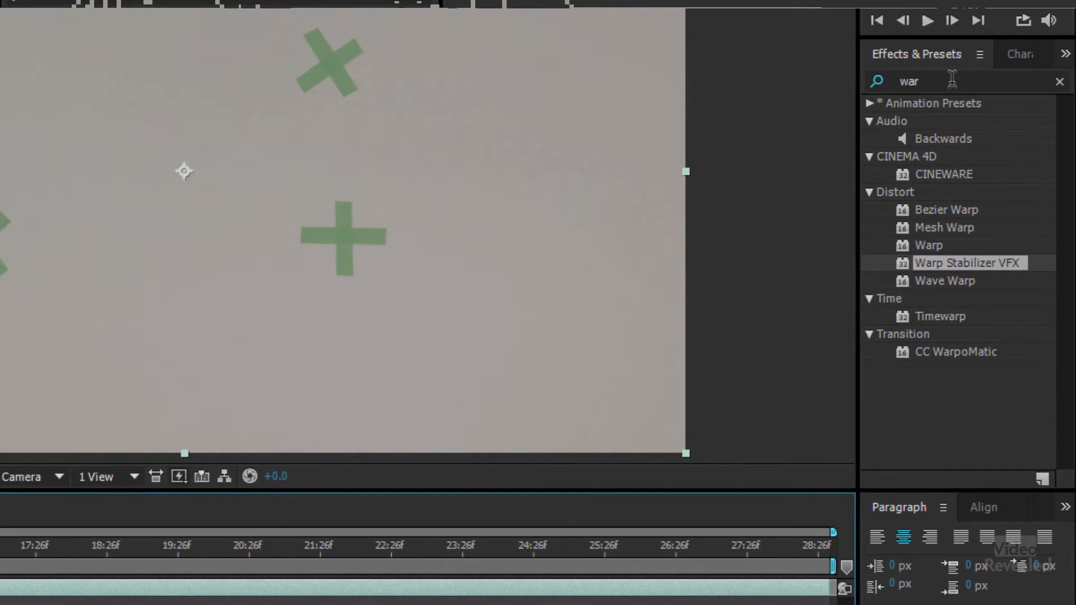
mouse_move(919, 81)
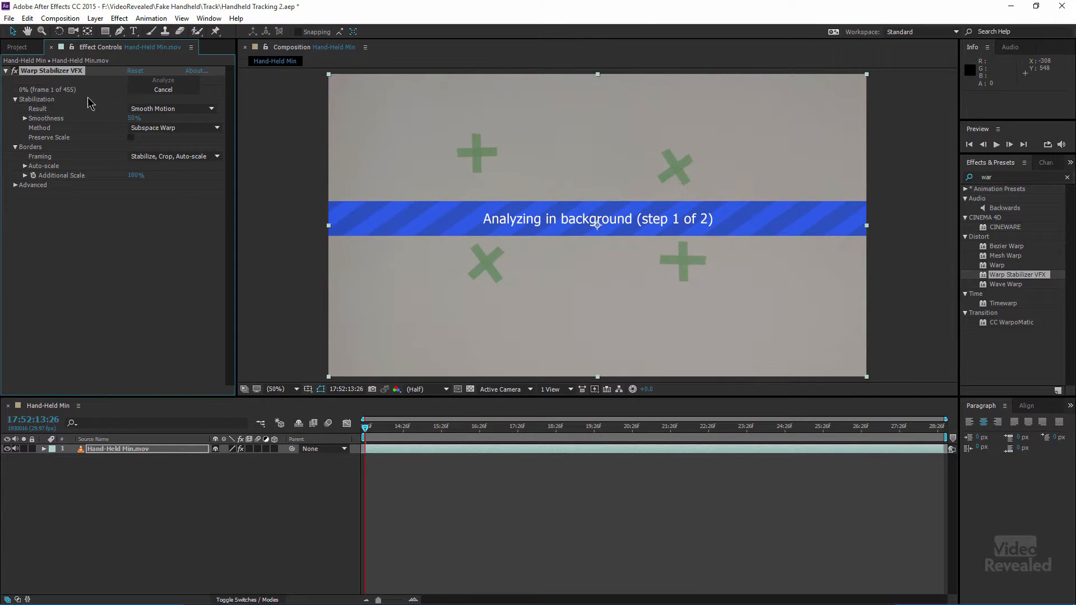
click(16, 47)
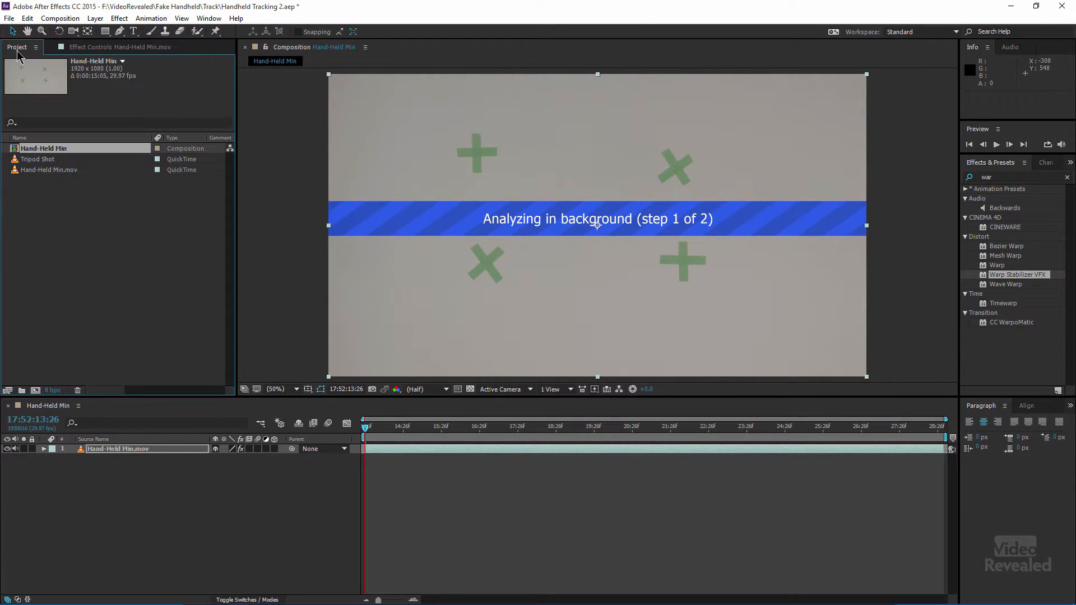
Step: Create Tripod Shot 2 from the tripod clip and enable an expression on the layer's Position
click(38, 158)
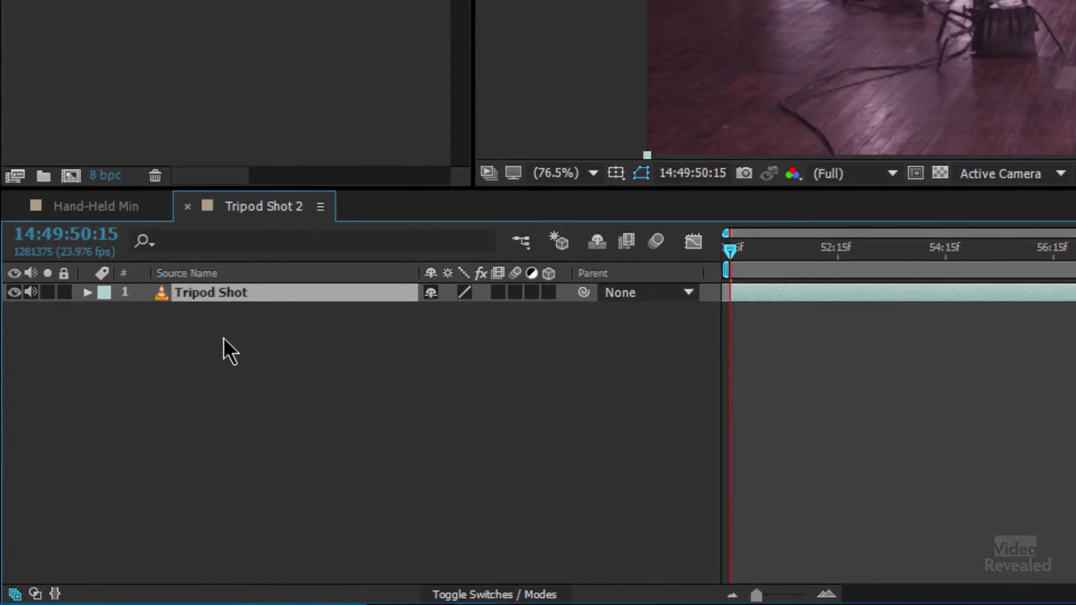
mouse_move(220, 343)
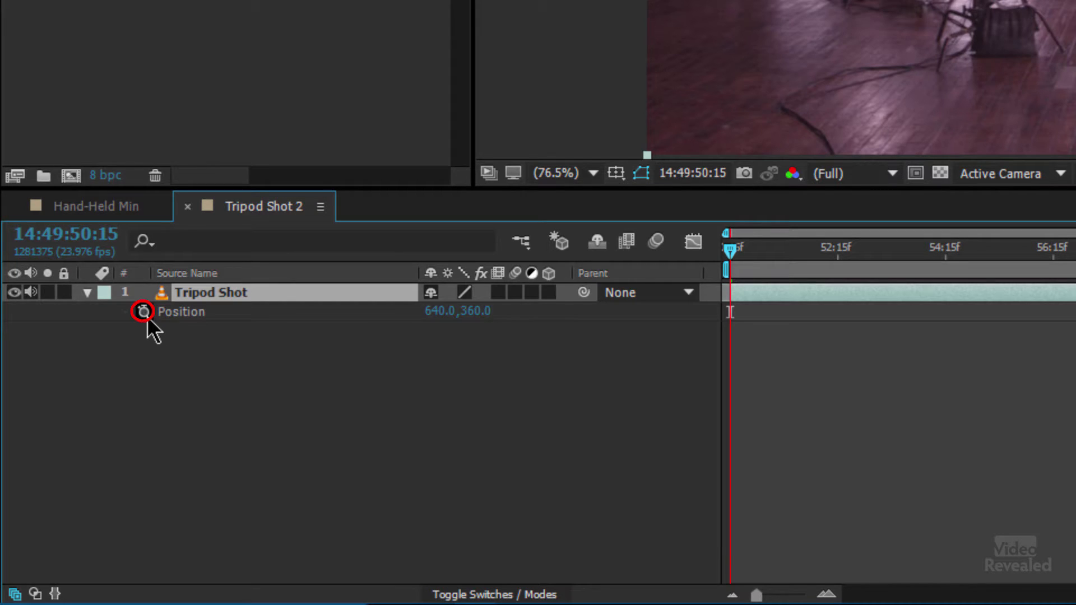
click(144, 312)
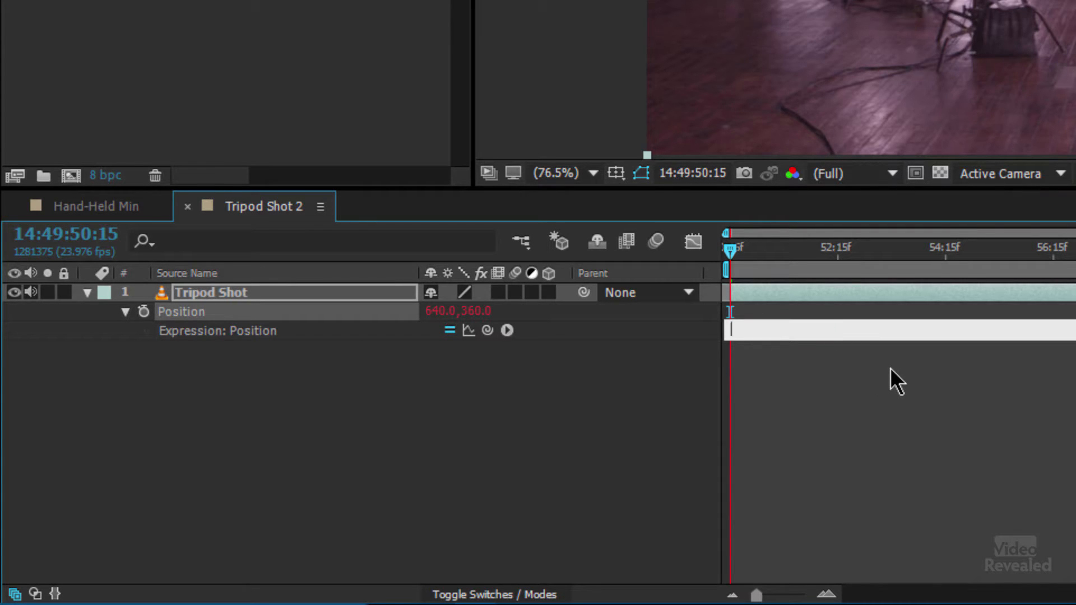
Step: Give the tripod layer's Position a wiggle(2,100) expression, then raise the frequency to 5
text(wiggle ()
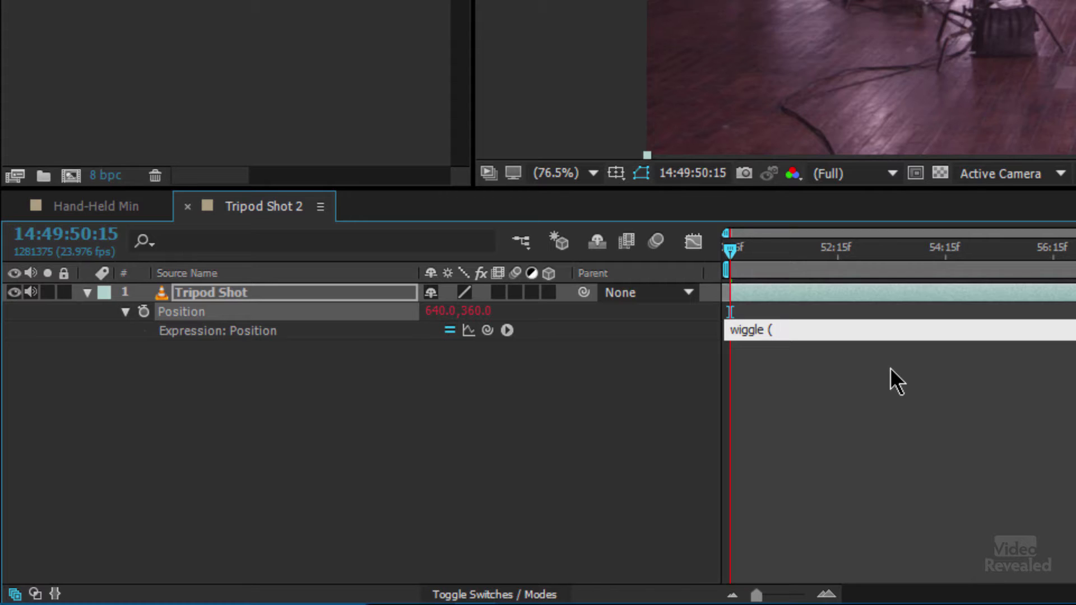
text(2,)
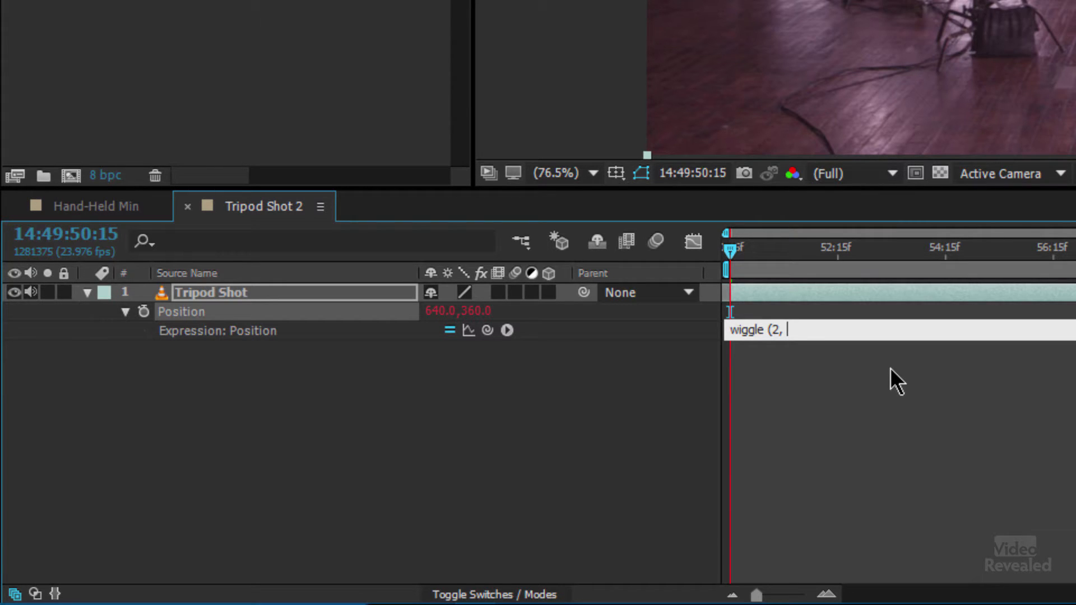
text(100)
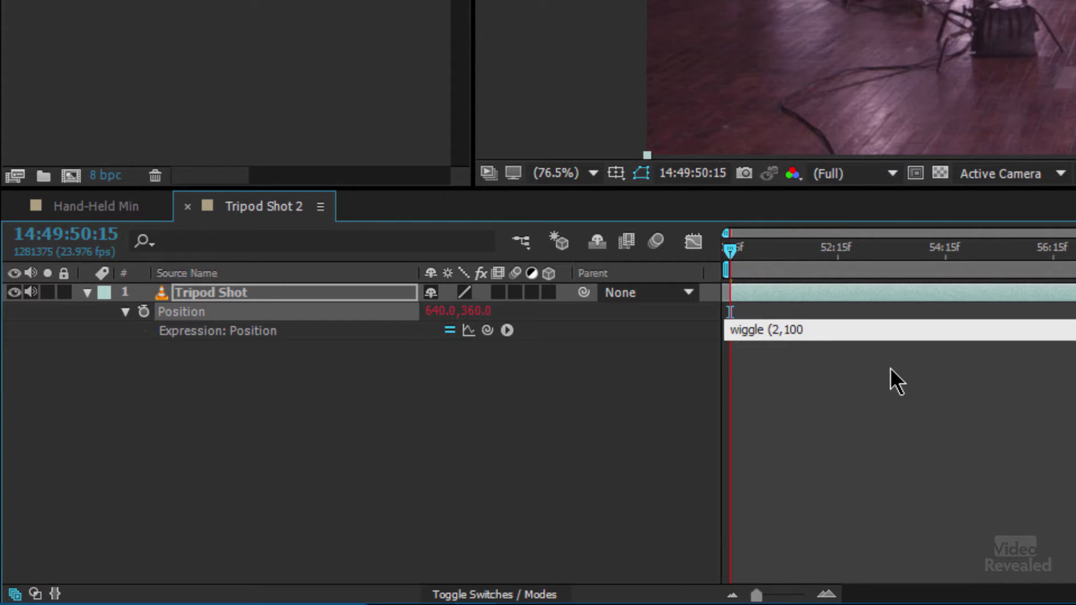
text())
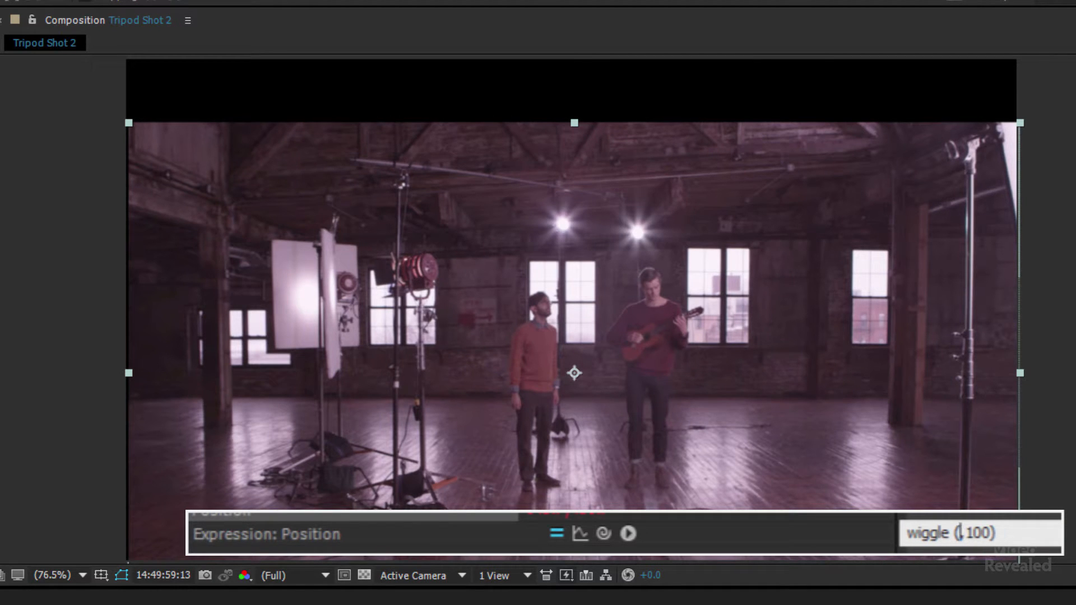
text(5)
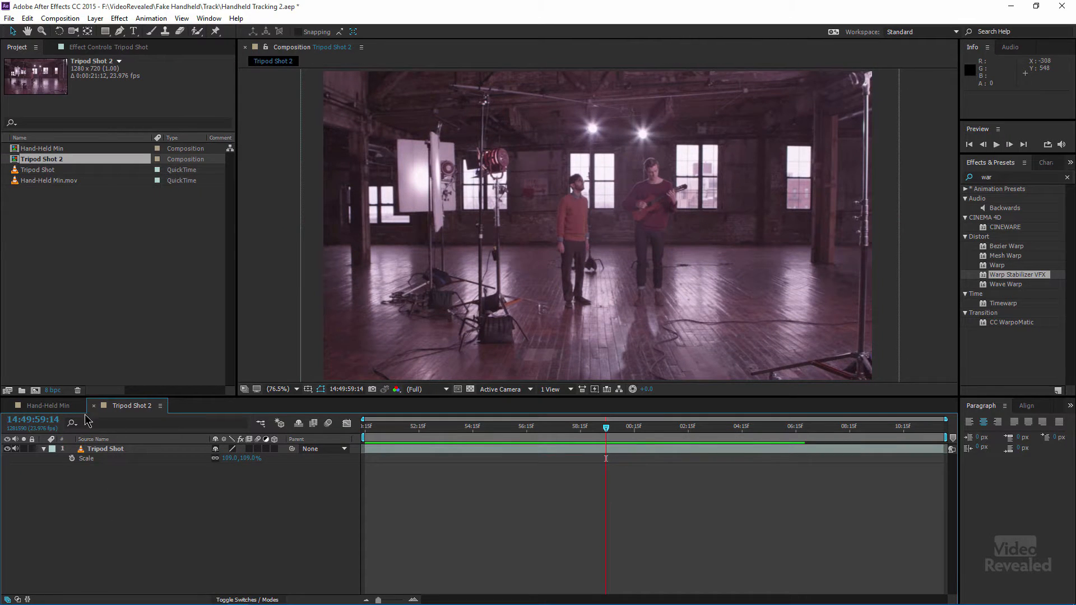
Step: Delete Tripod Shot 2 and show Hand-Held Min.mov's Warp Stabilizer set to Smooth Motion
click(47, 406)
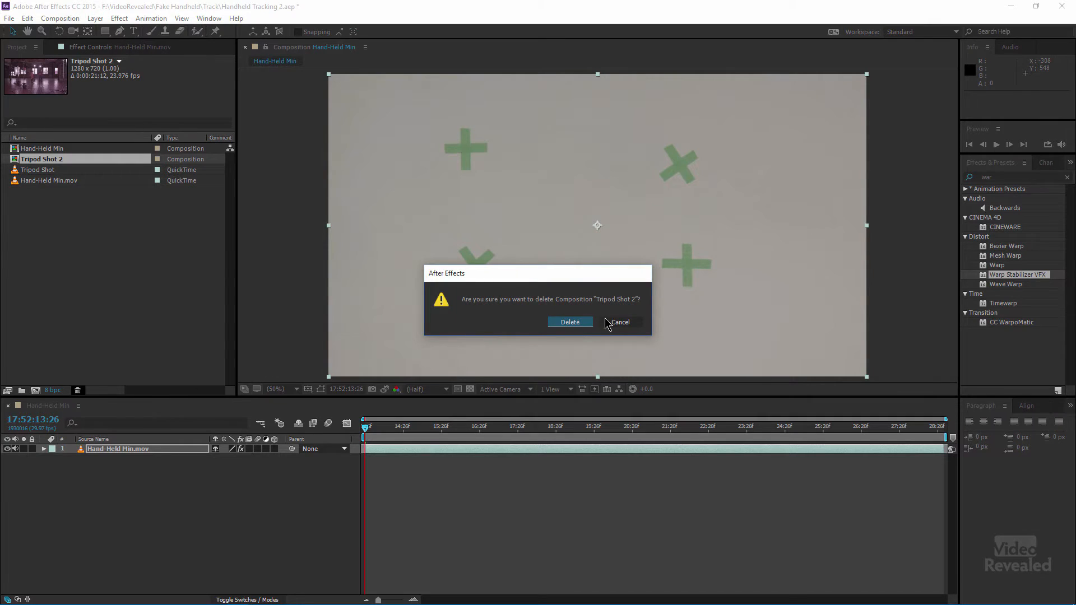
click(569, 321)
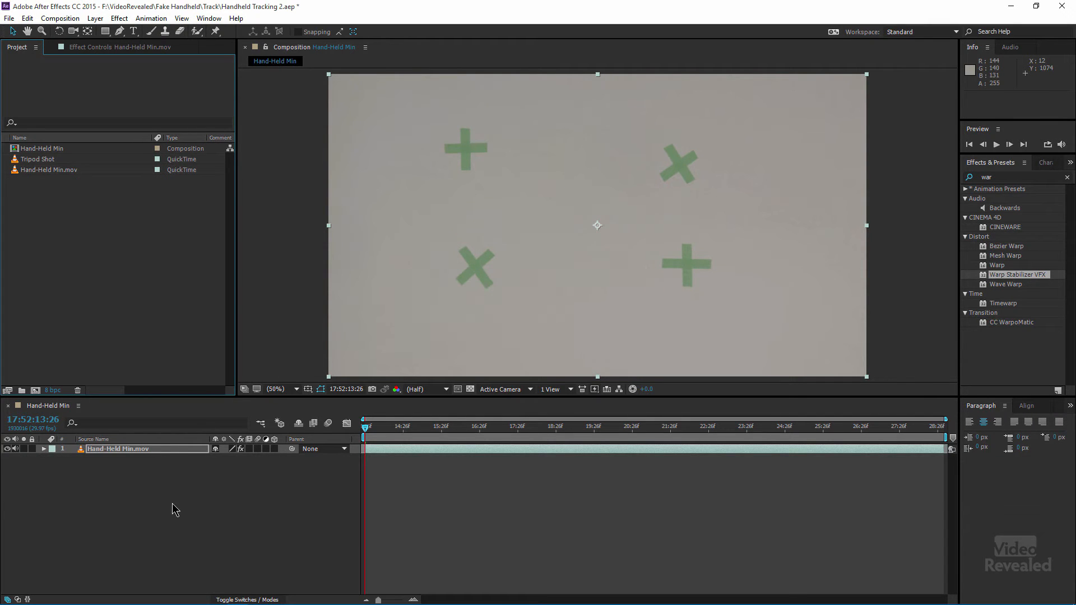
click(120, 448)
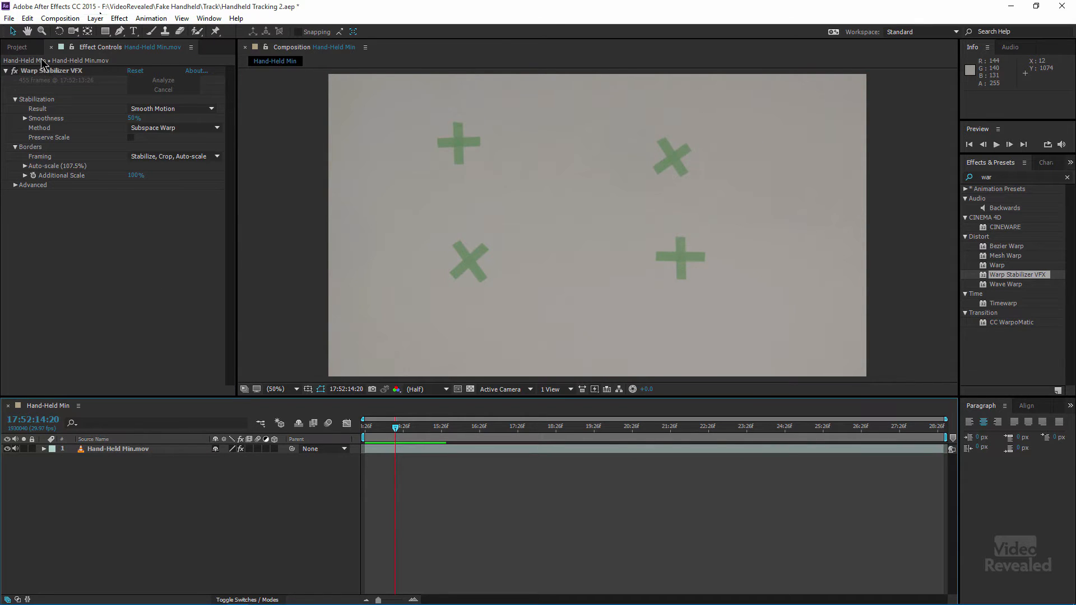
Step: Drop Tripod Shot into Hand-Held Min above the handheld layer and select Hand-Held Min.mov
click(17, 47)
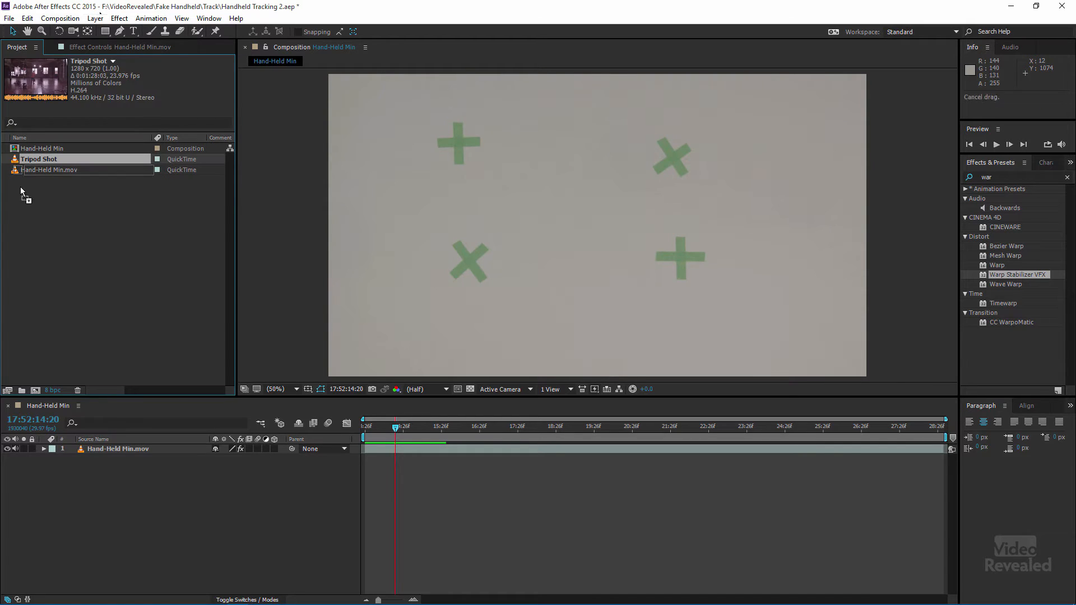
drag(39, 158, 137, 448)
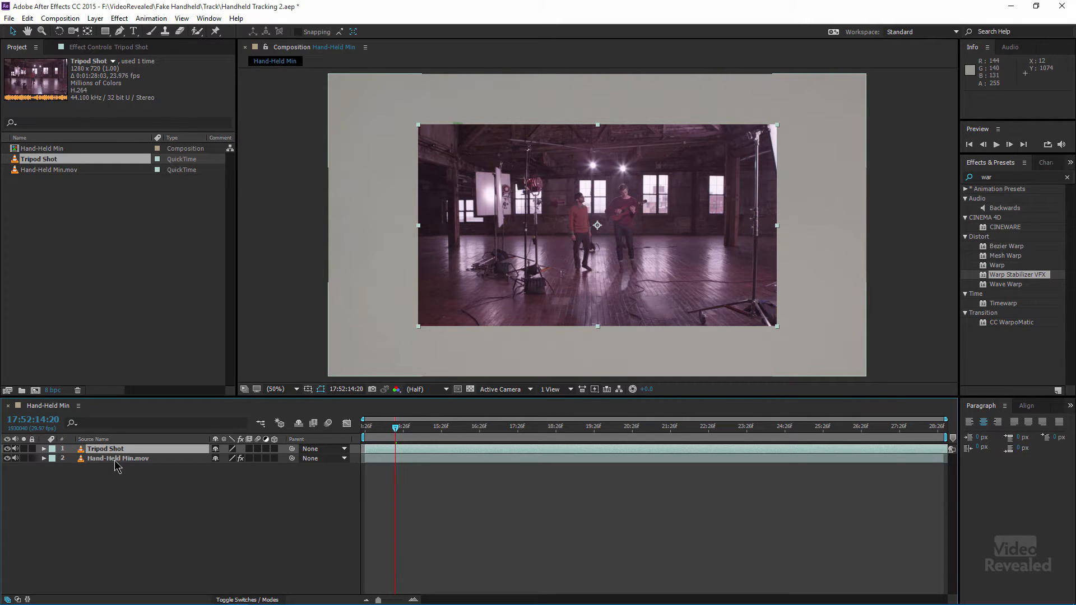
click(117, 459)
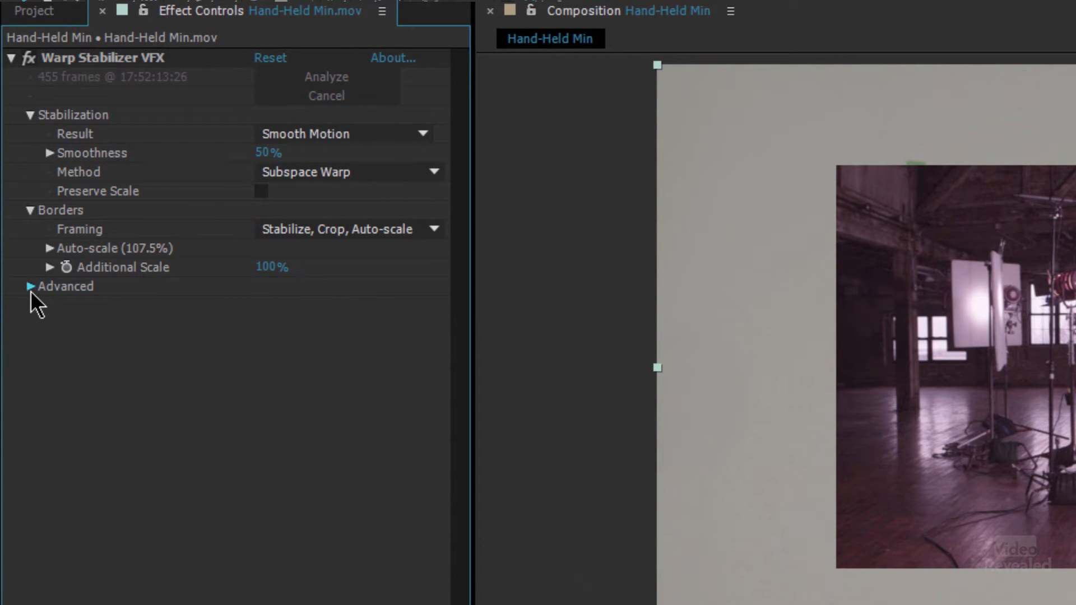
click(32, 286)
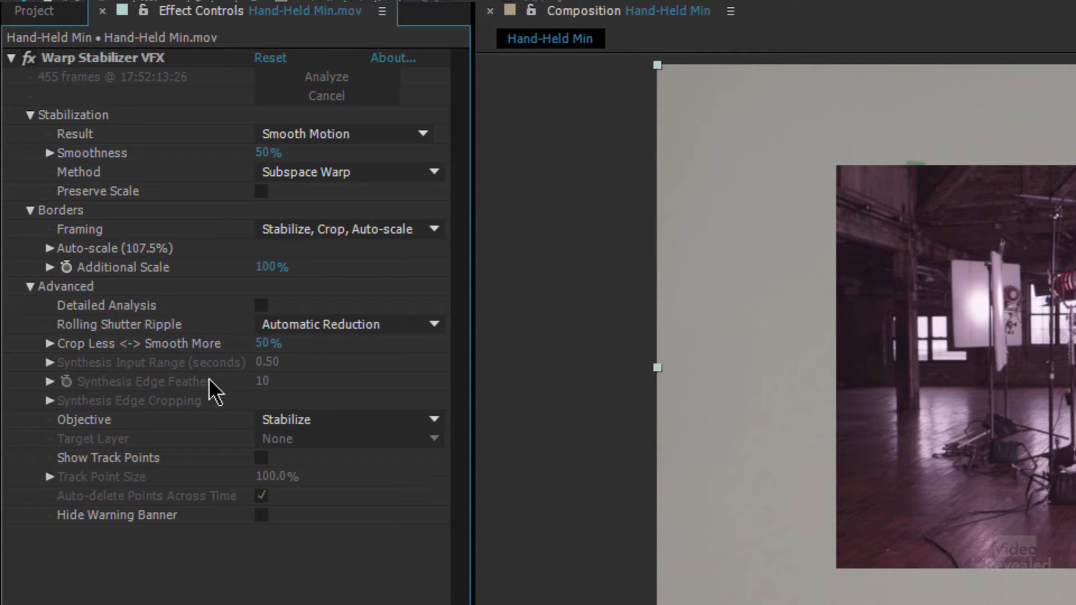
click(349, 419)
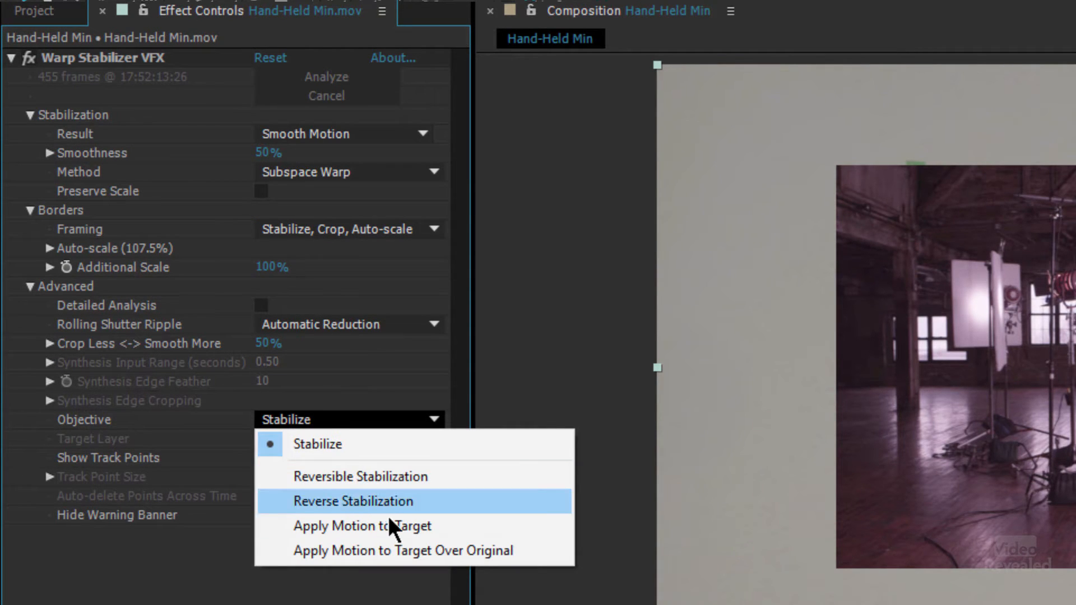
mouse_move(488, 536)
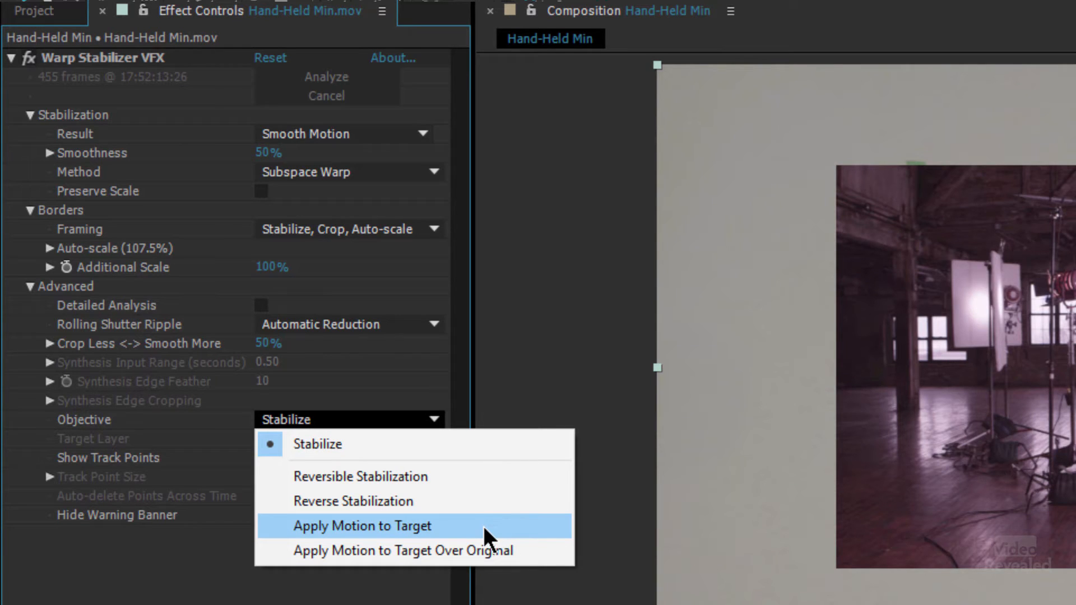
mouse_move(404, 550)
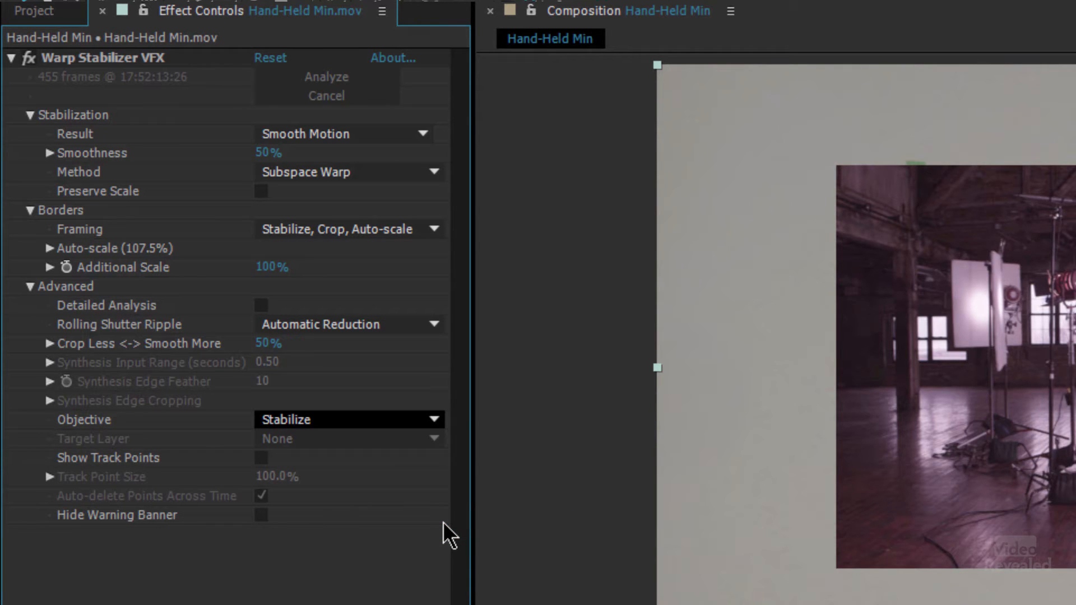
click(349, 419)
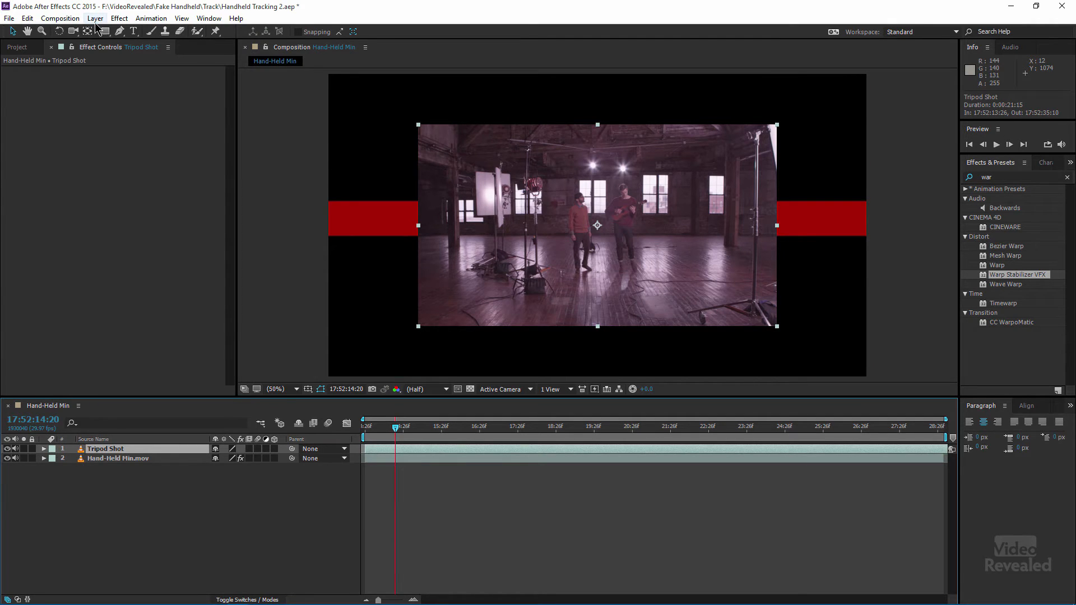
Step: Pre-compose the Tripod Shot layer into Tripod Shot Comp 1, leaving all attributes
click(94, 18)
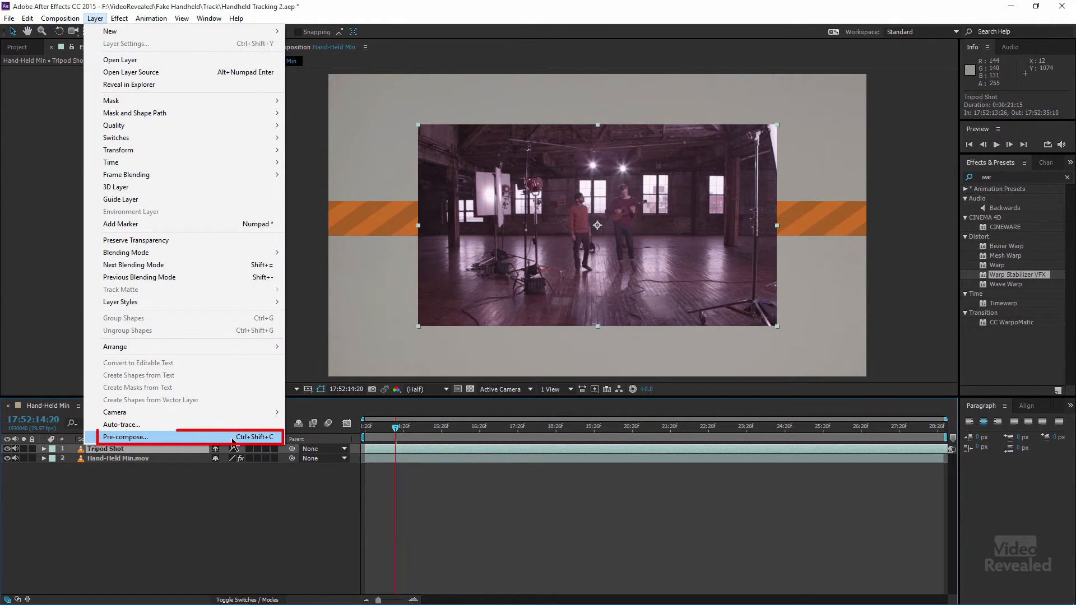
click(125, 437)
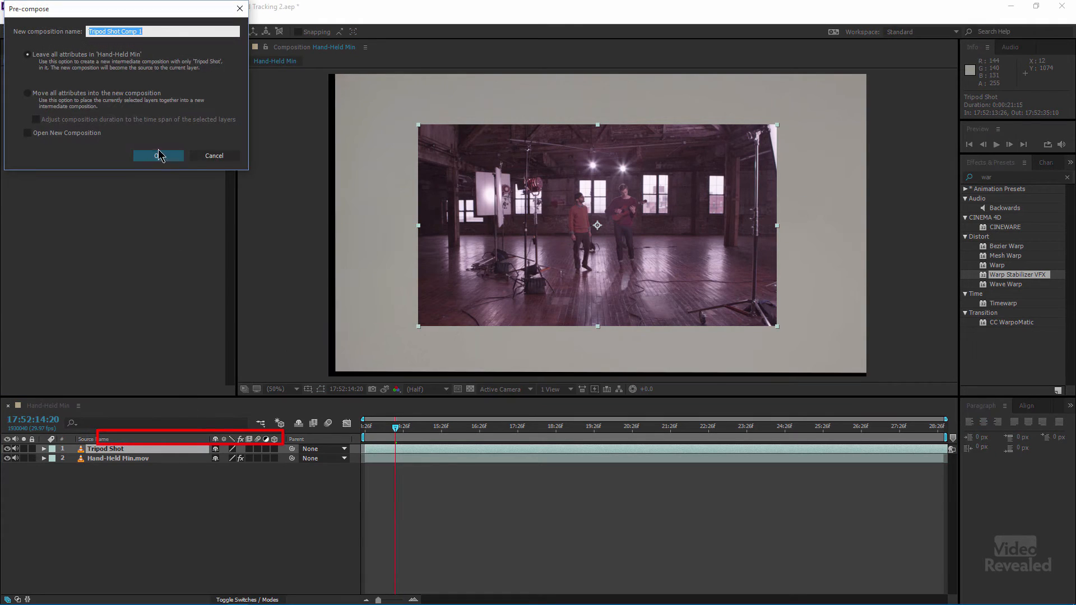
click(158, 155)
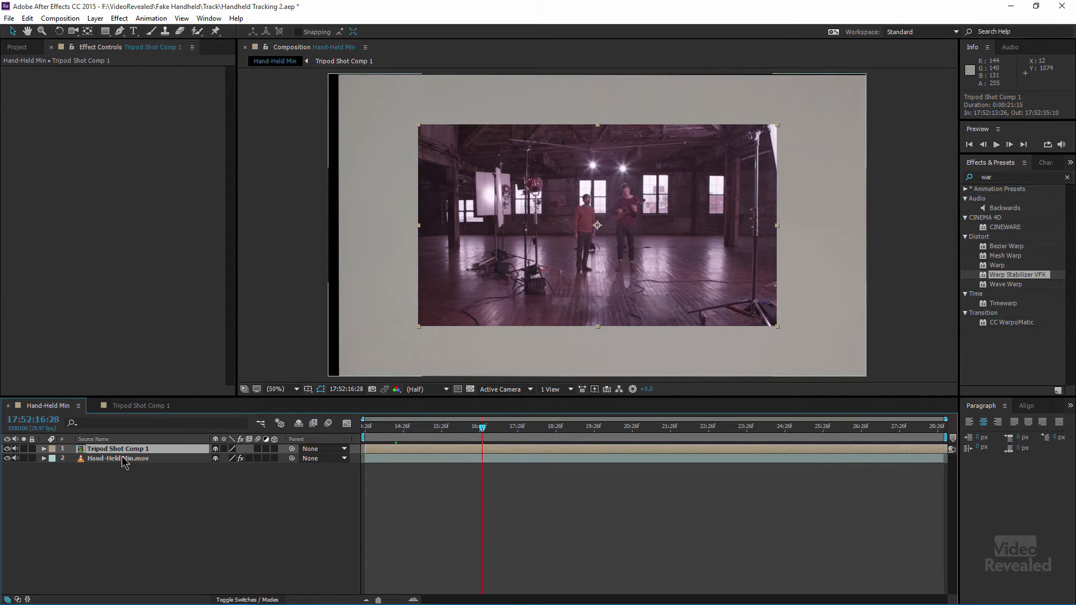
Step: Set the handheld Warp Stabilizer to Apply Motion to Target with Tripod Shot Comp 1 as target
click(117, 459)
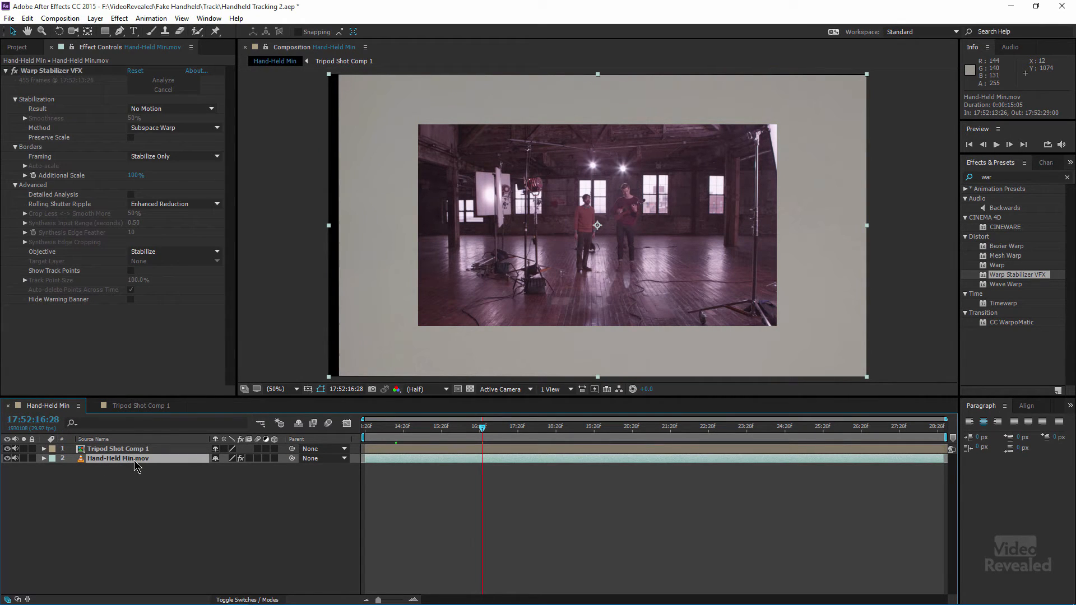
click(175, 251)
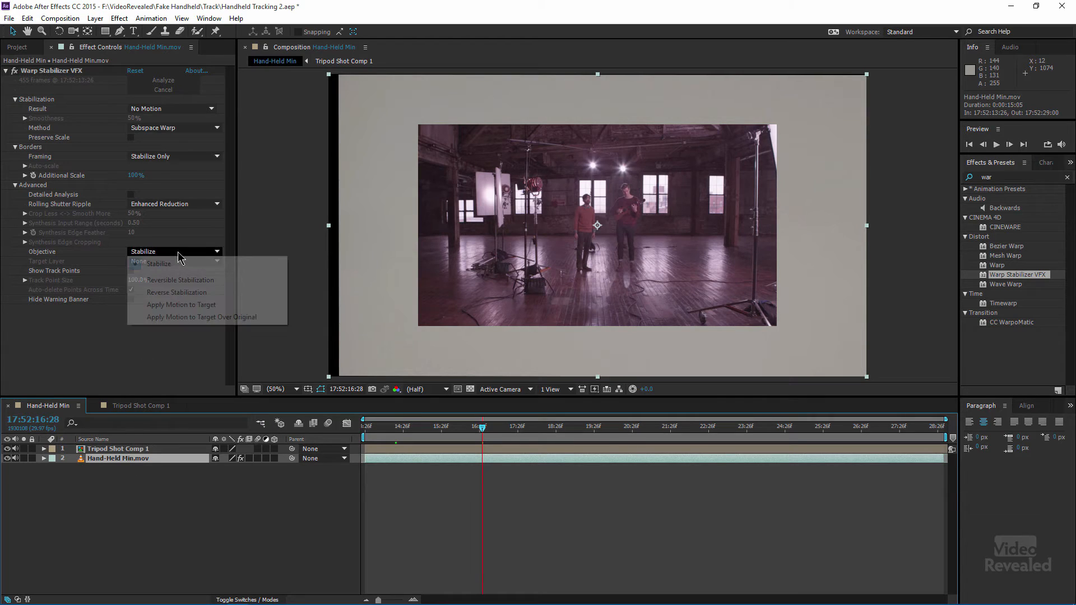
click(158, 263)
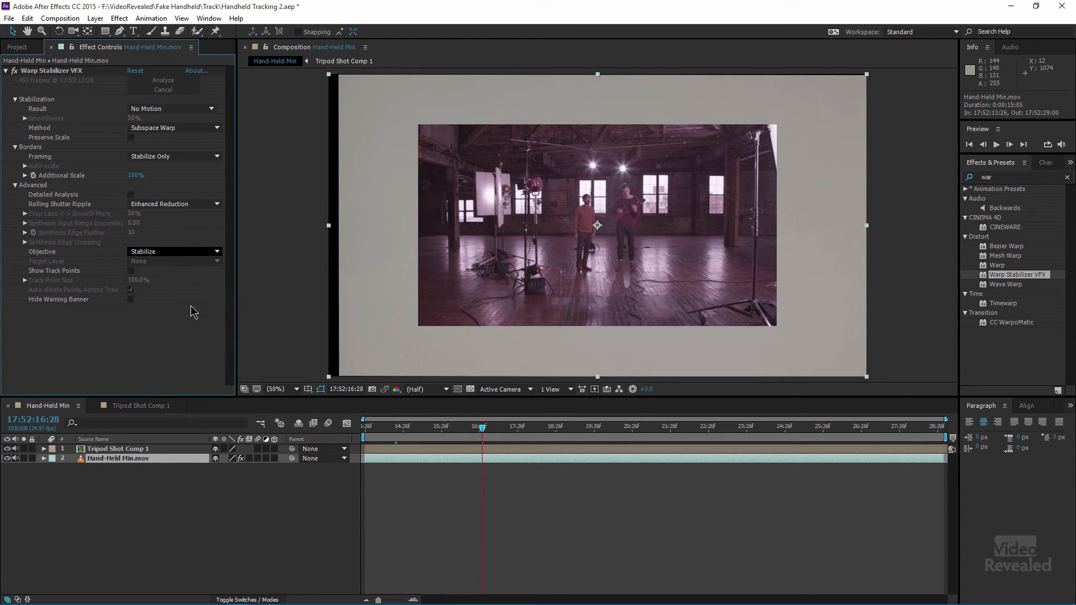
click(175, 251)
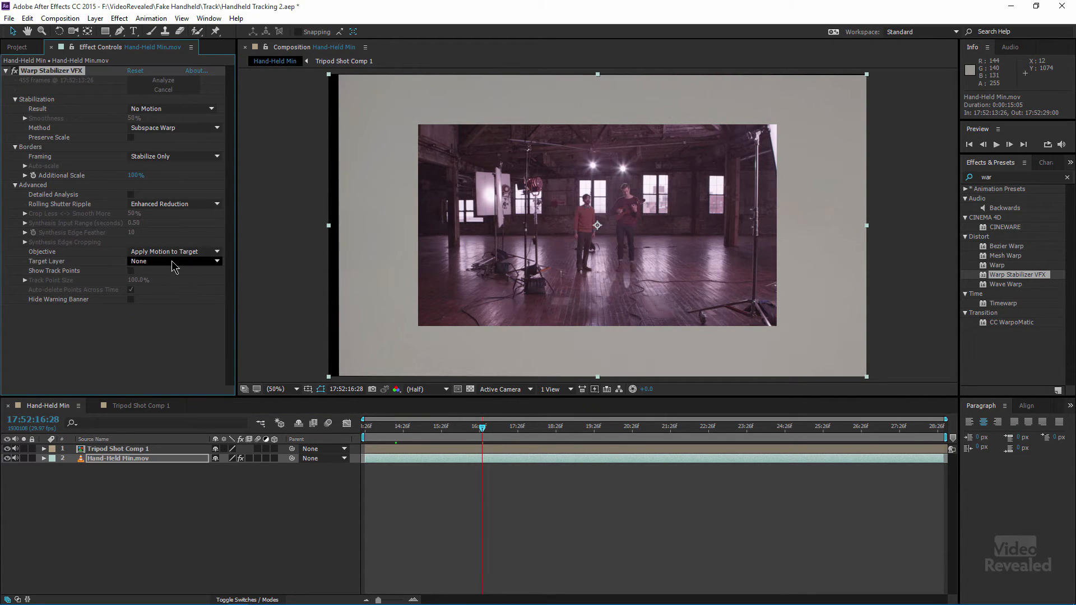
click(173, 262)
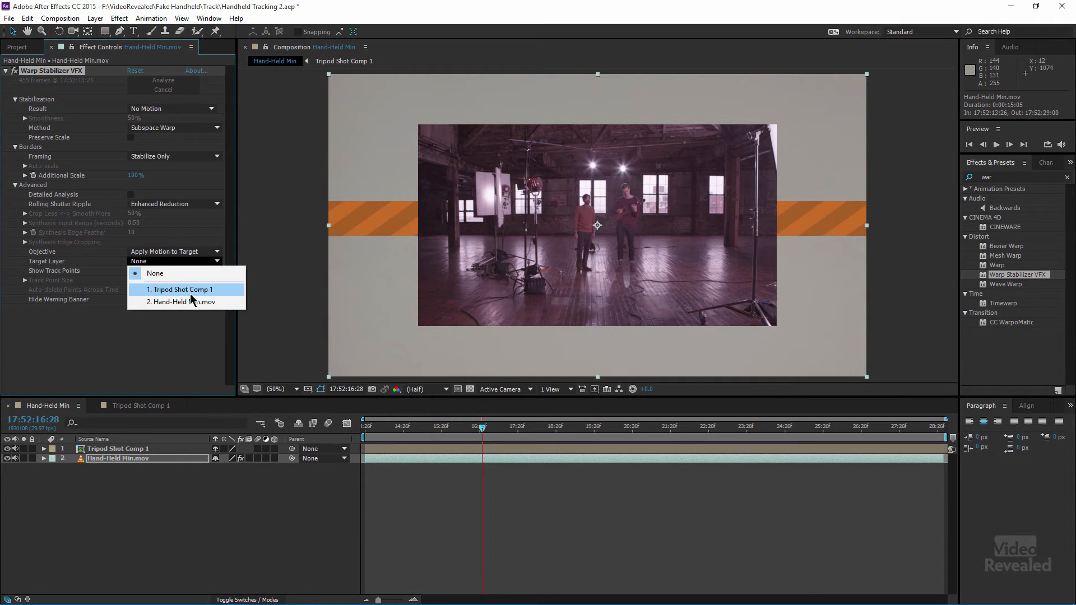
click(183, 289)
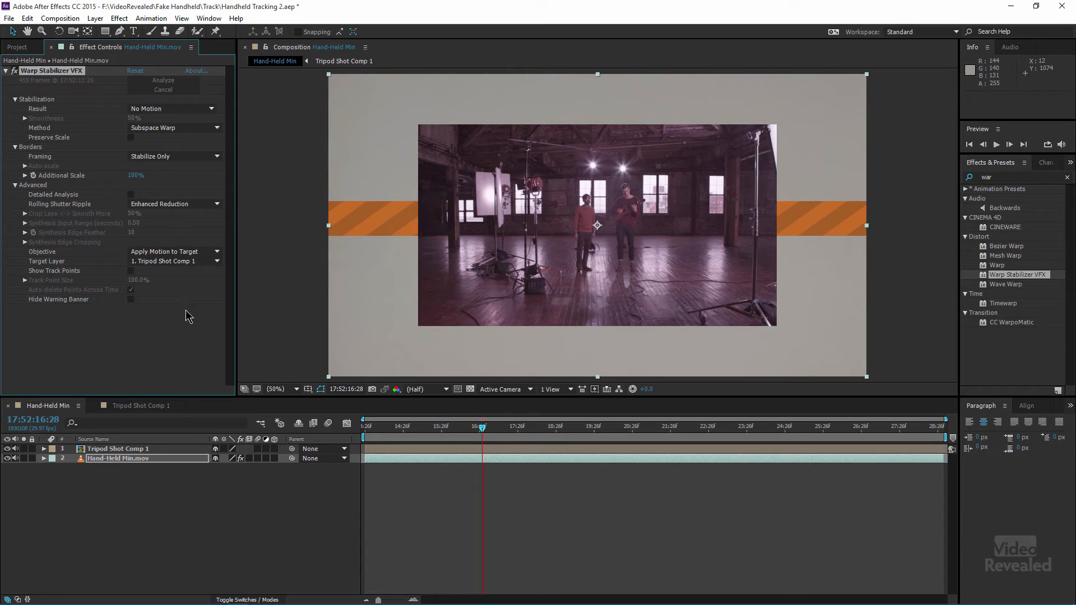
mouse_move(168, 362)
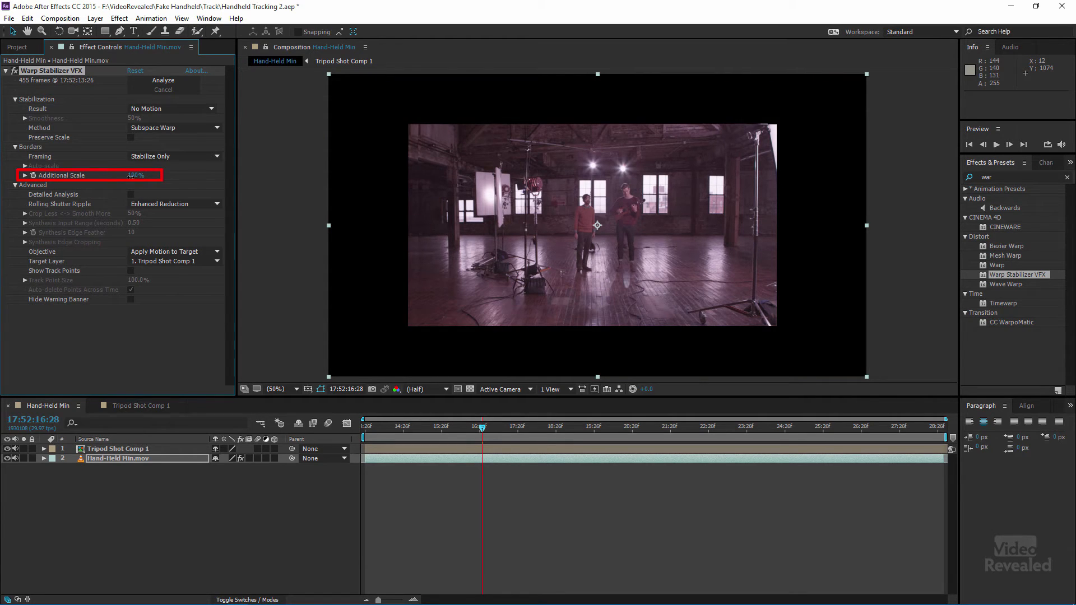
Step: Scrub Additional Scale to 67% so Tripod Shot Comp 1 fills the frame, toggling layer visibility to check
drag(137, 175, 113, 175)
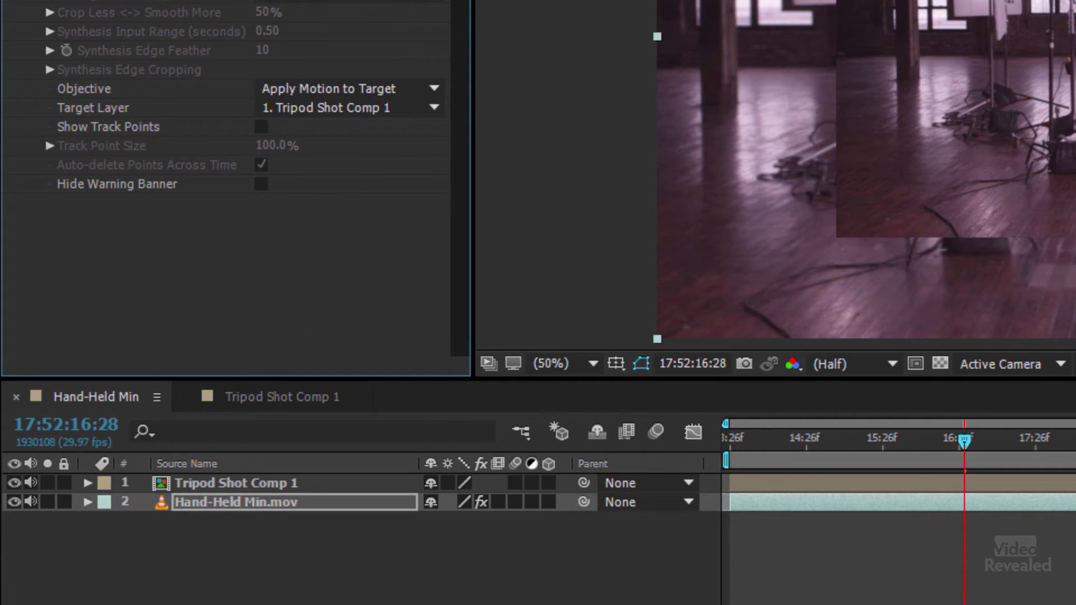
click(13, 483)
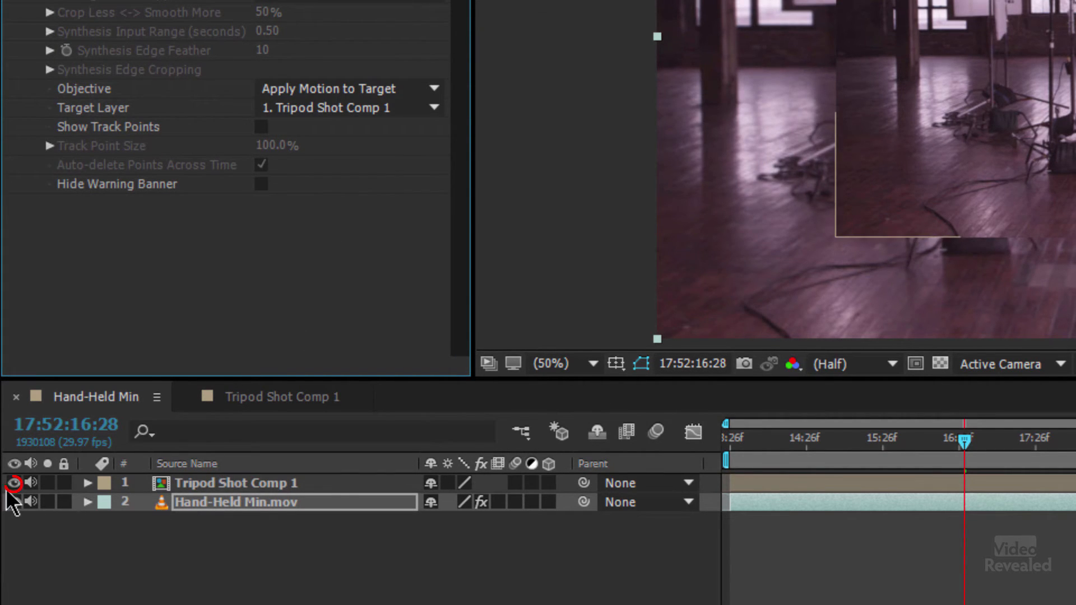
click(14, 482)
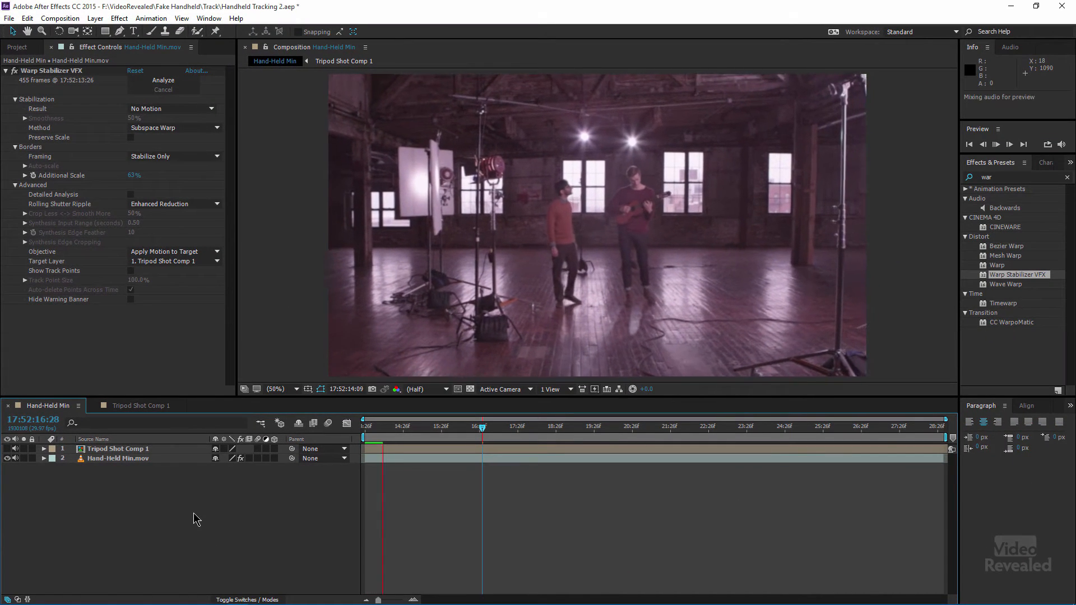
Step: Preview the composition and lower the stabilizer's Additional Scale to 56%
key(Space)
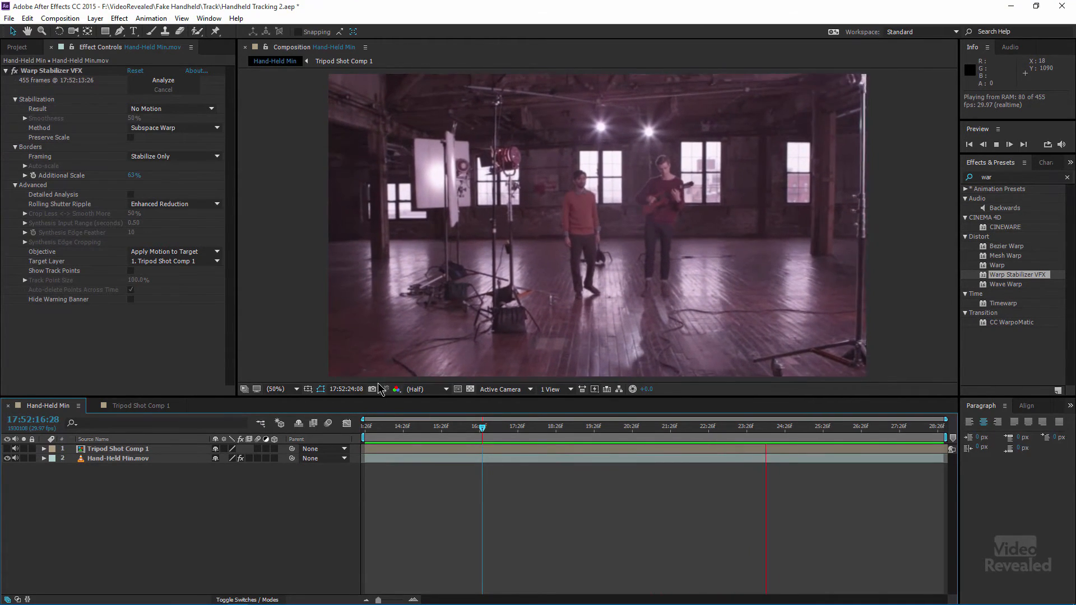
click(669, 424)
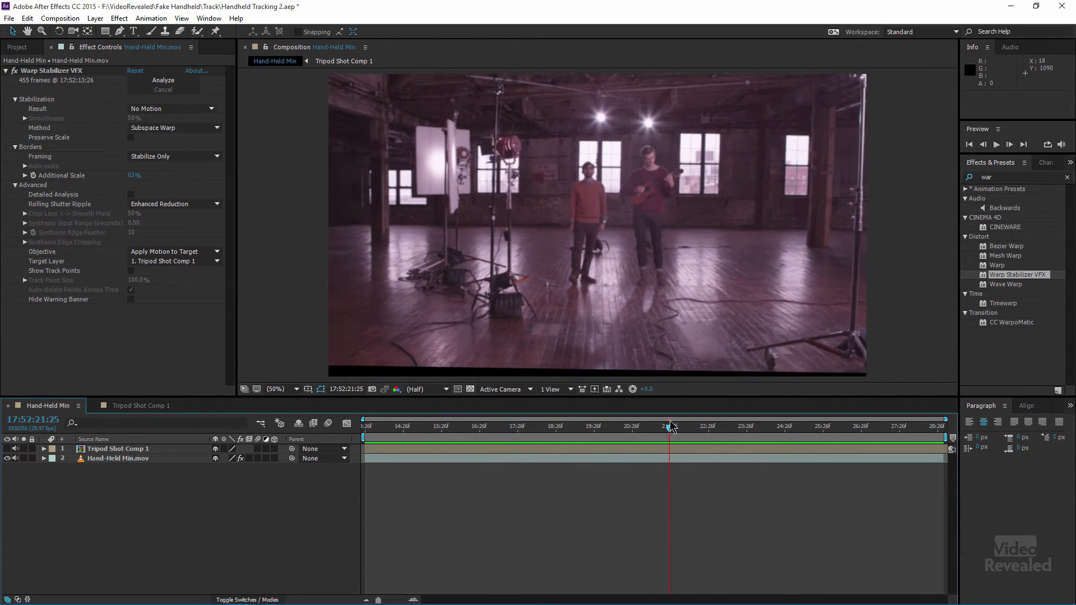
click(672, 427)
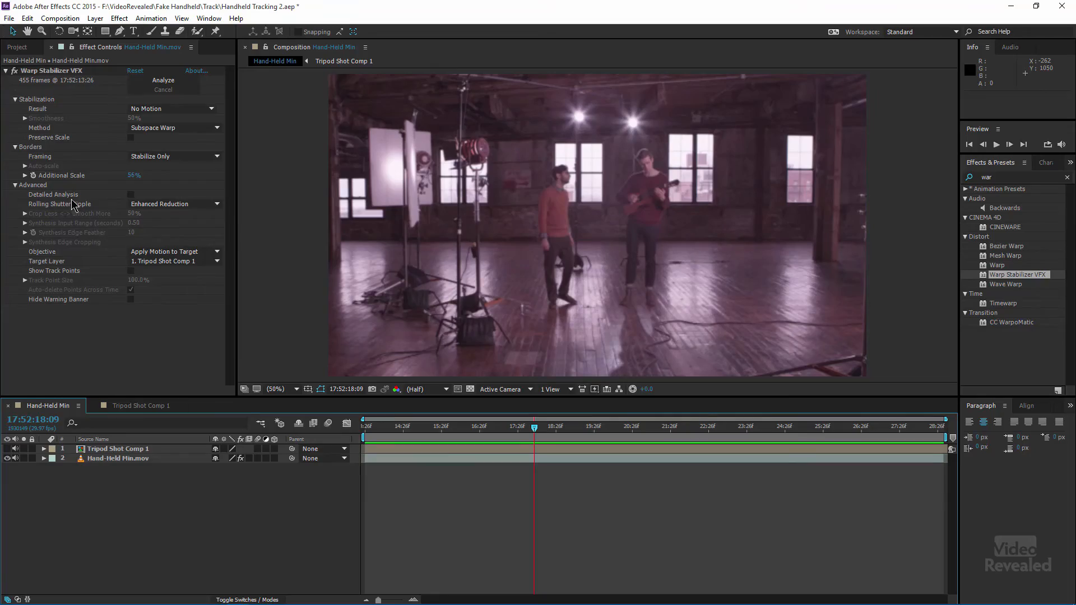
Step: Open the raw Hand-Held Min.mov in its own footage viewer from the Project panel
click(17, 47)
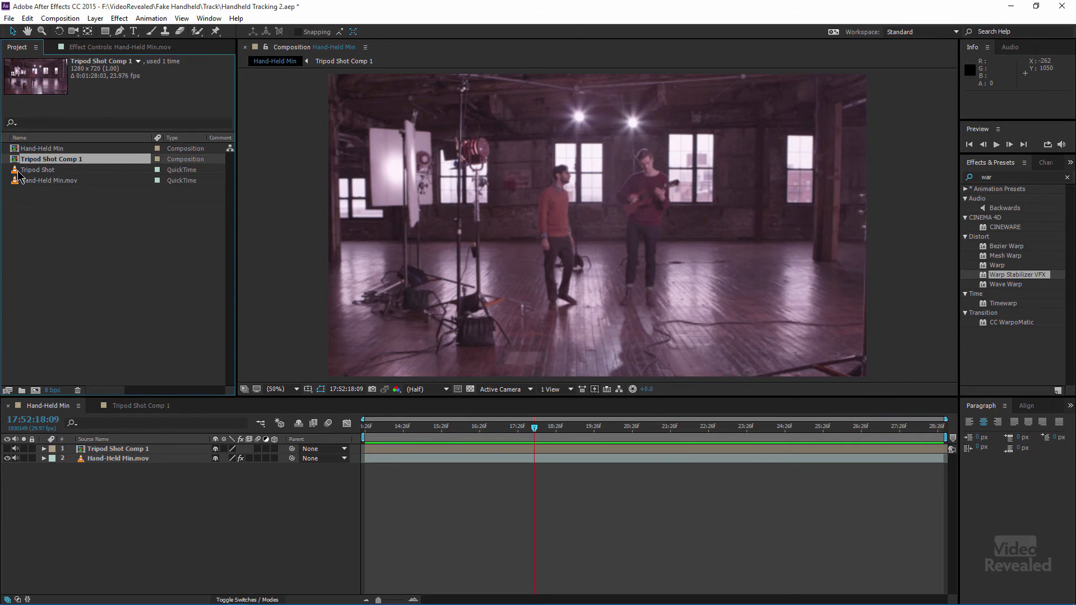
double_click(52, 180)
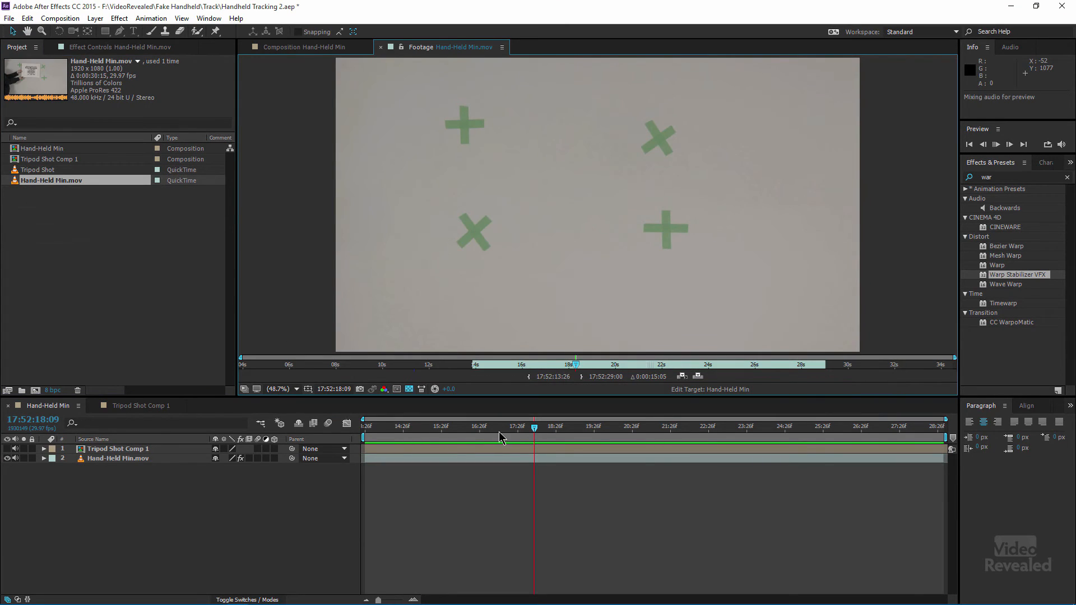